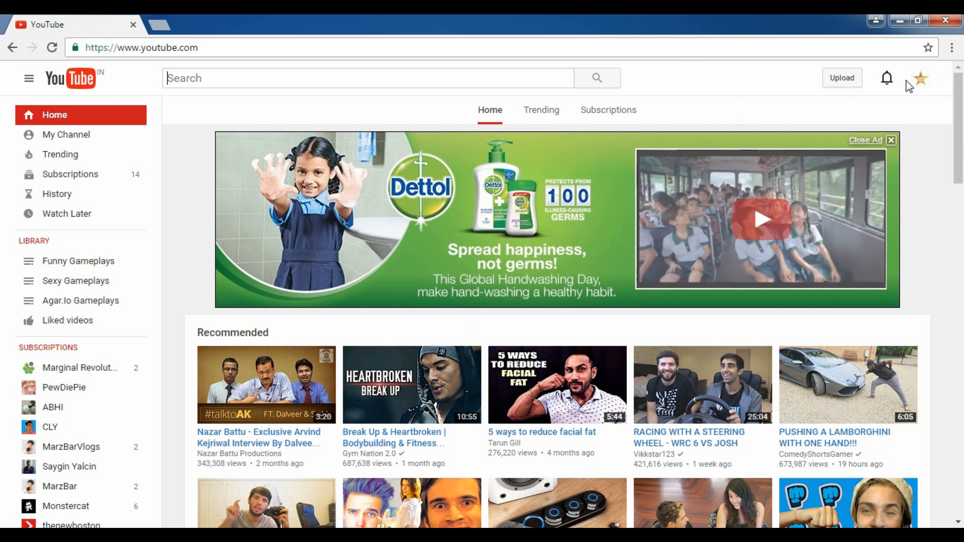
# Reach the YouTube account settings overview from the profile avatar menu
pyautogui.click(920, 79)
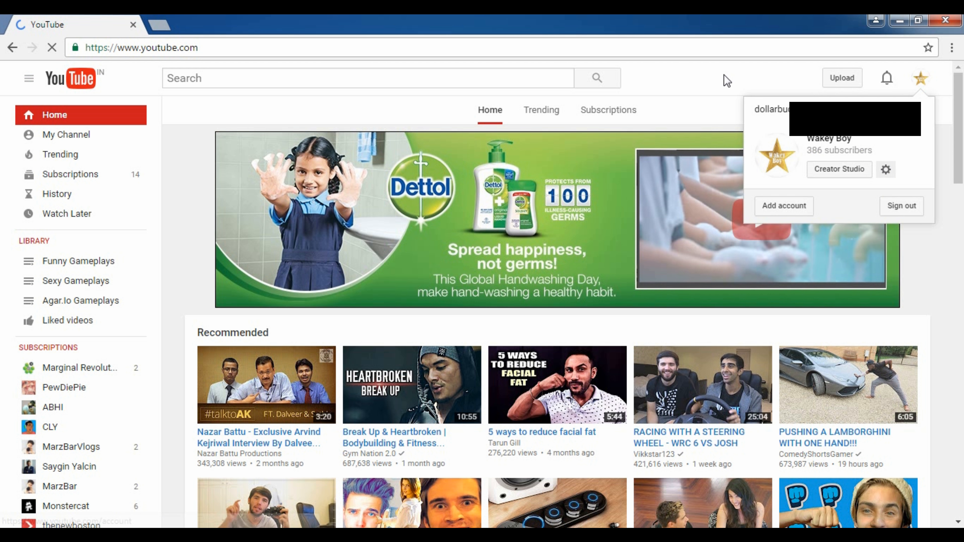
pyautogui.click(885, 169)
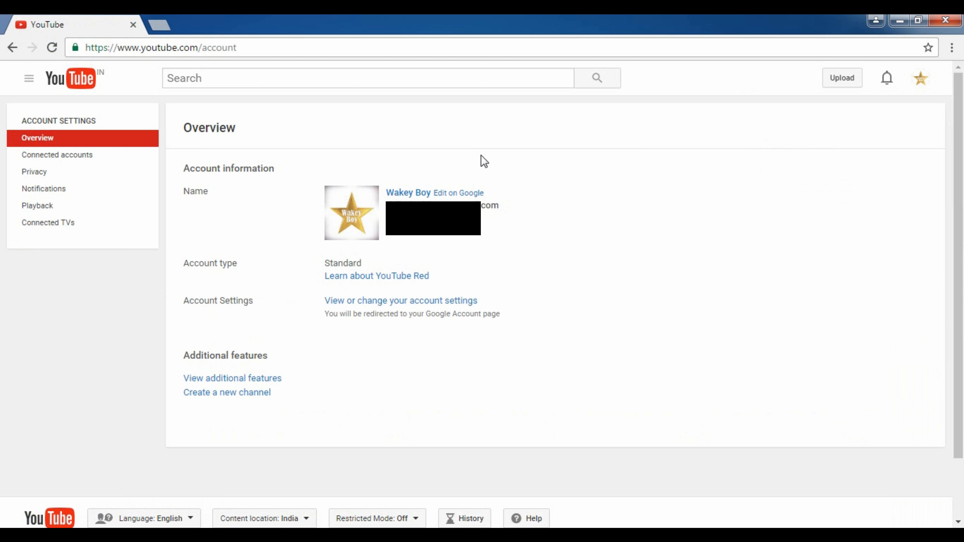
pyautogui.moveTo(235, 149)
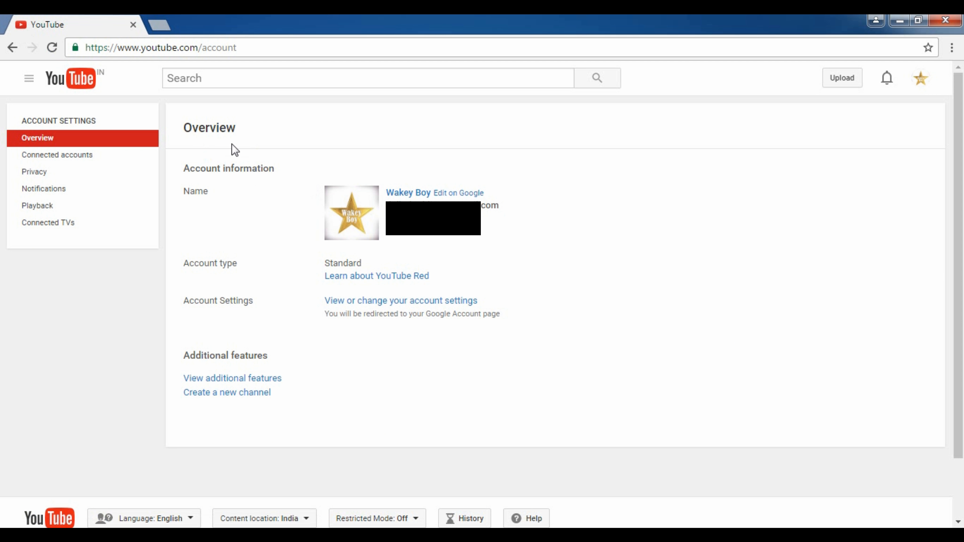
pyautogui.moveTo(442, 200)
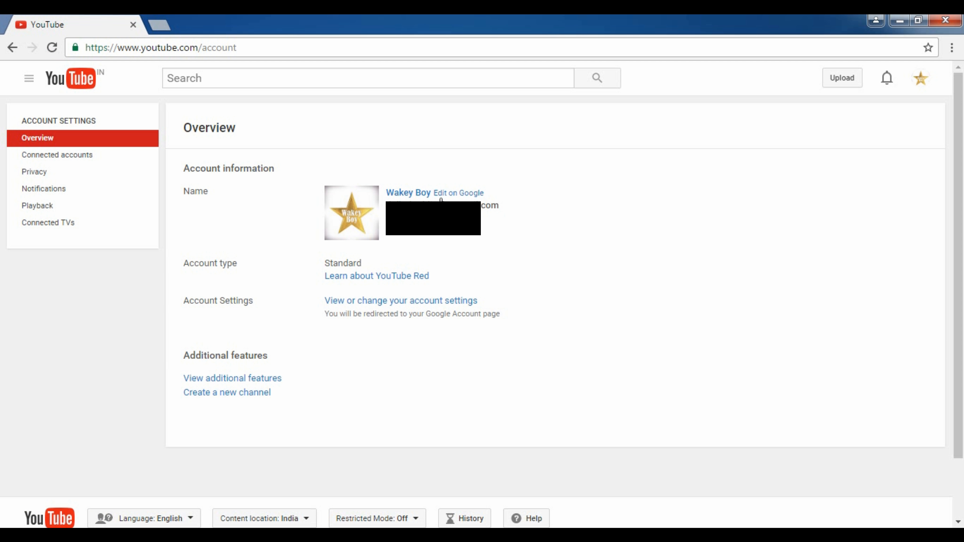
# Follow 'Edit on Google' beside the channel name to load the Wakey Boy profile card
pyautogui.click(457, 192)
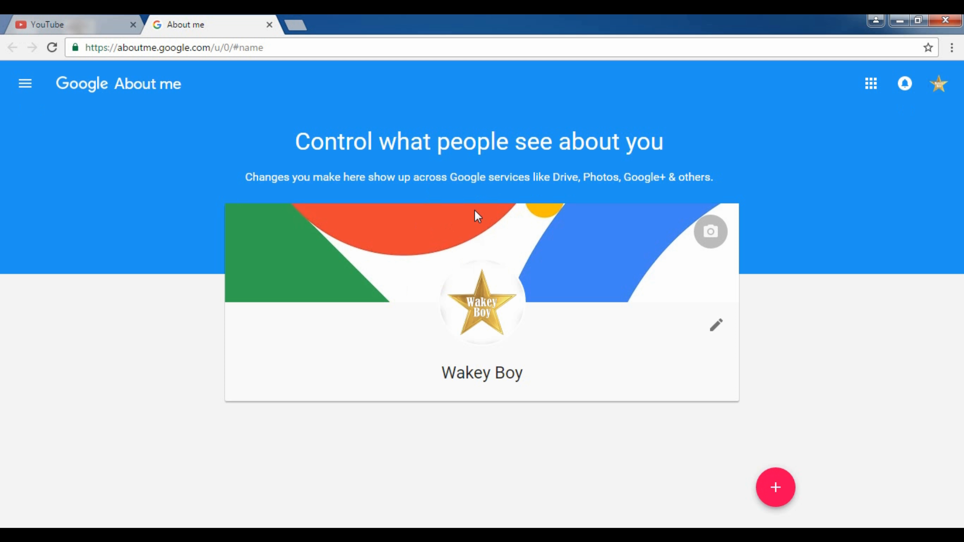
pyautogui.moveTo(478, 159)
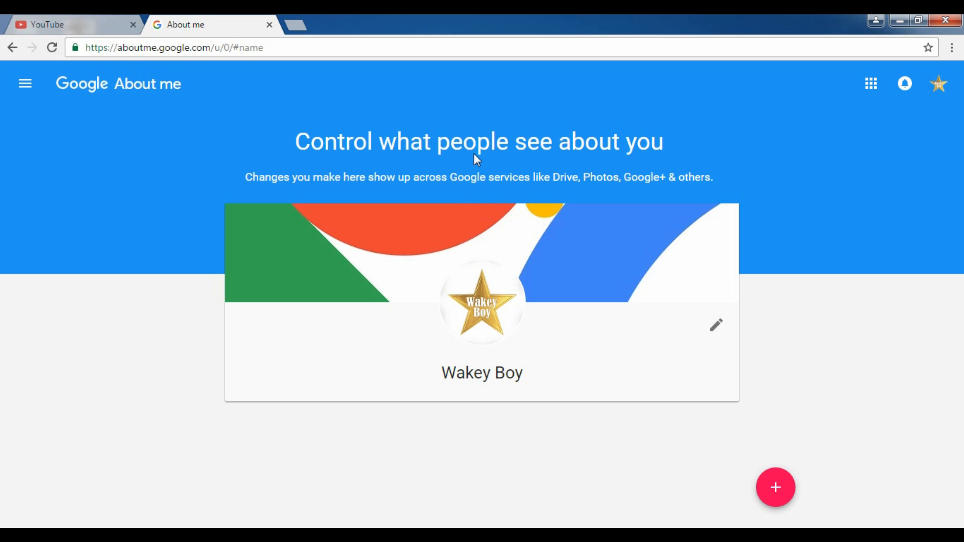
# Bring up the name editor with First name Wakey and Last name Boy from the pencil icon
pyautogui.click(714, 326)
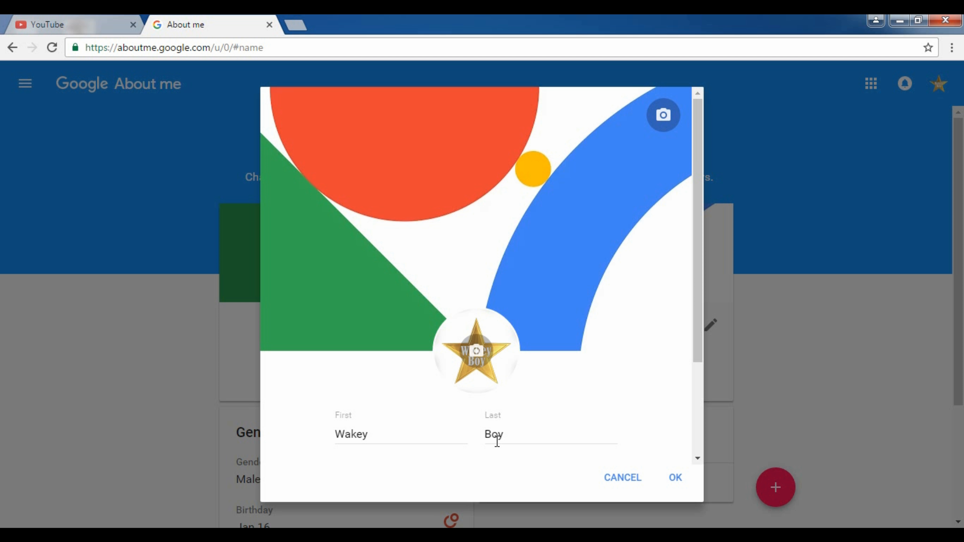
pyautogui.moveTo(551, 471)
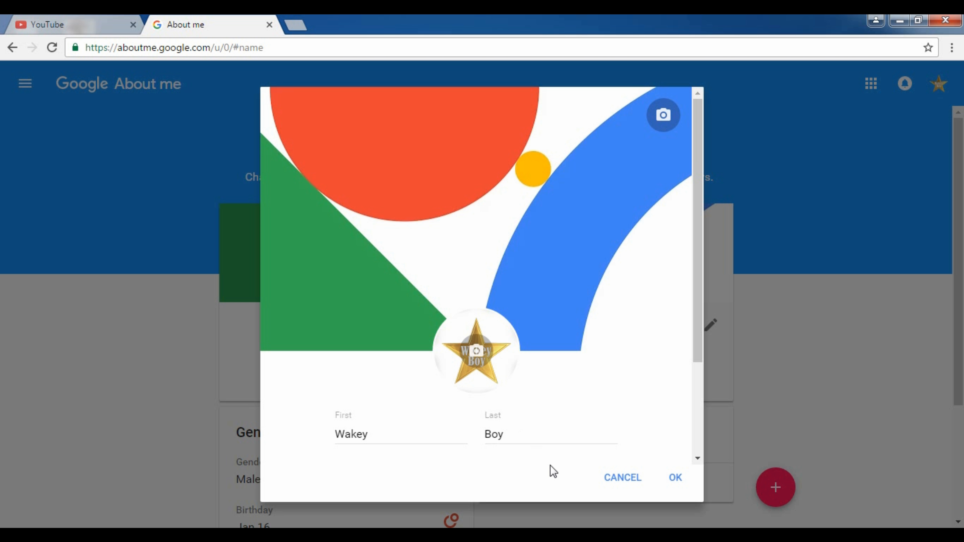
pyautogui.moveTo(471, 364)
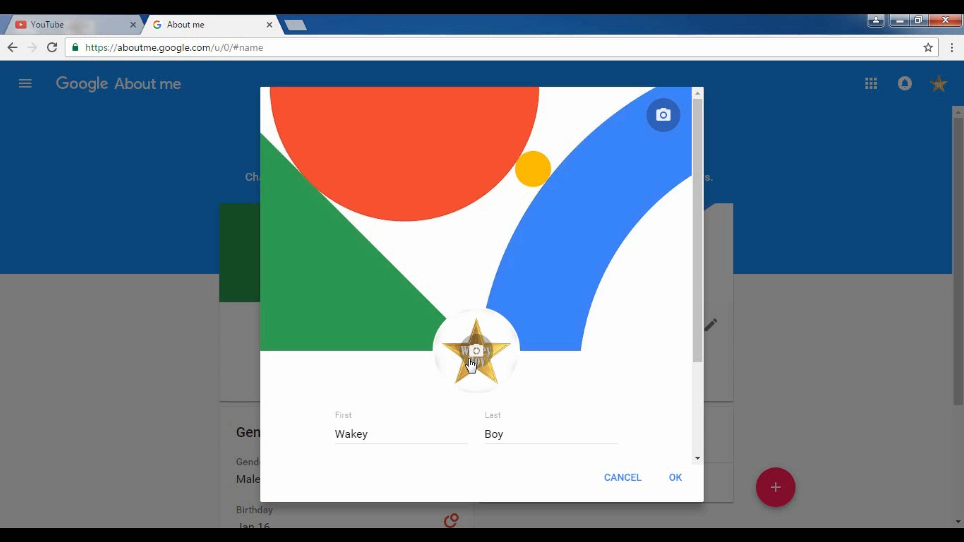
pyautogui.moveTo(468, 325)
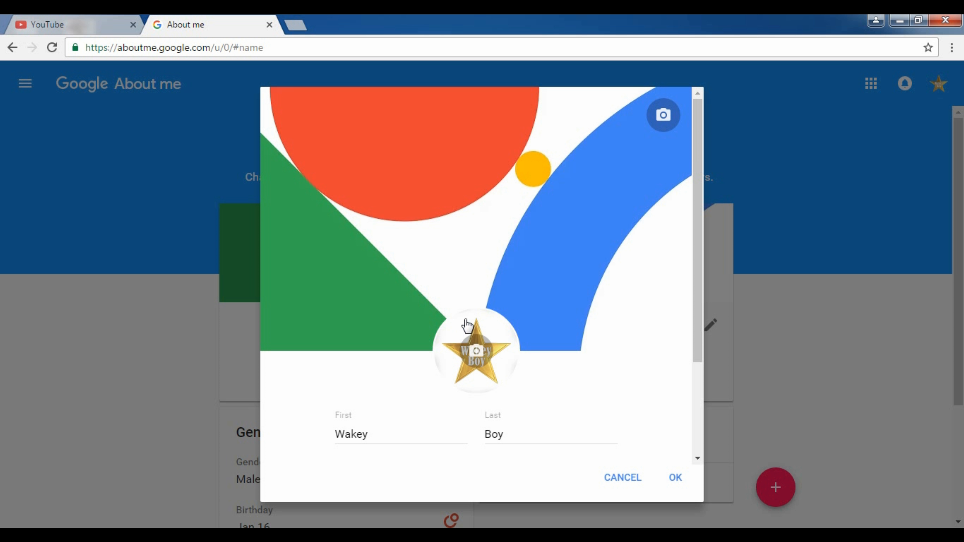